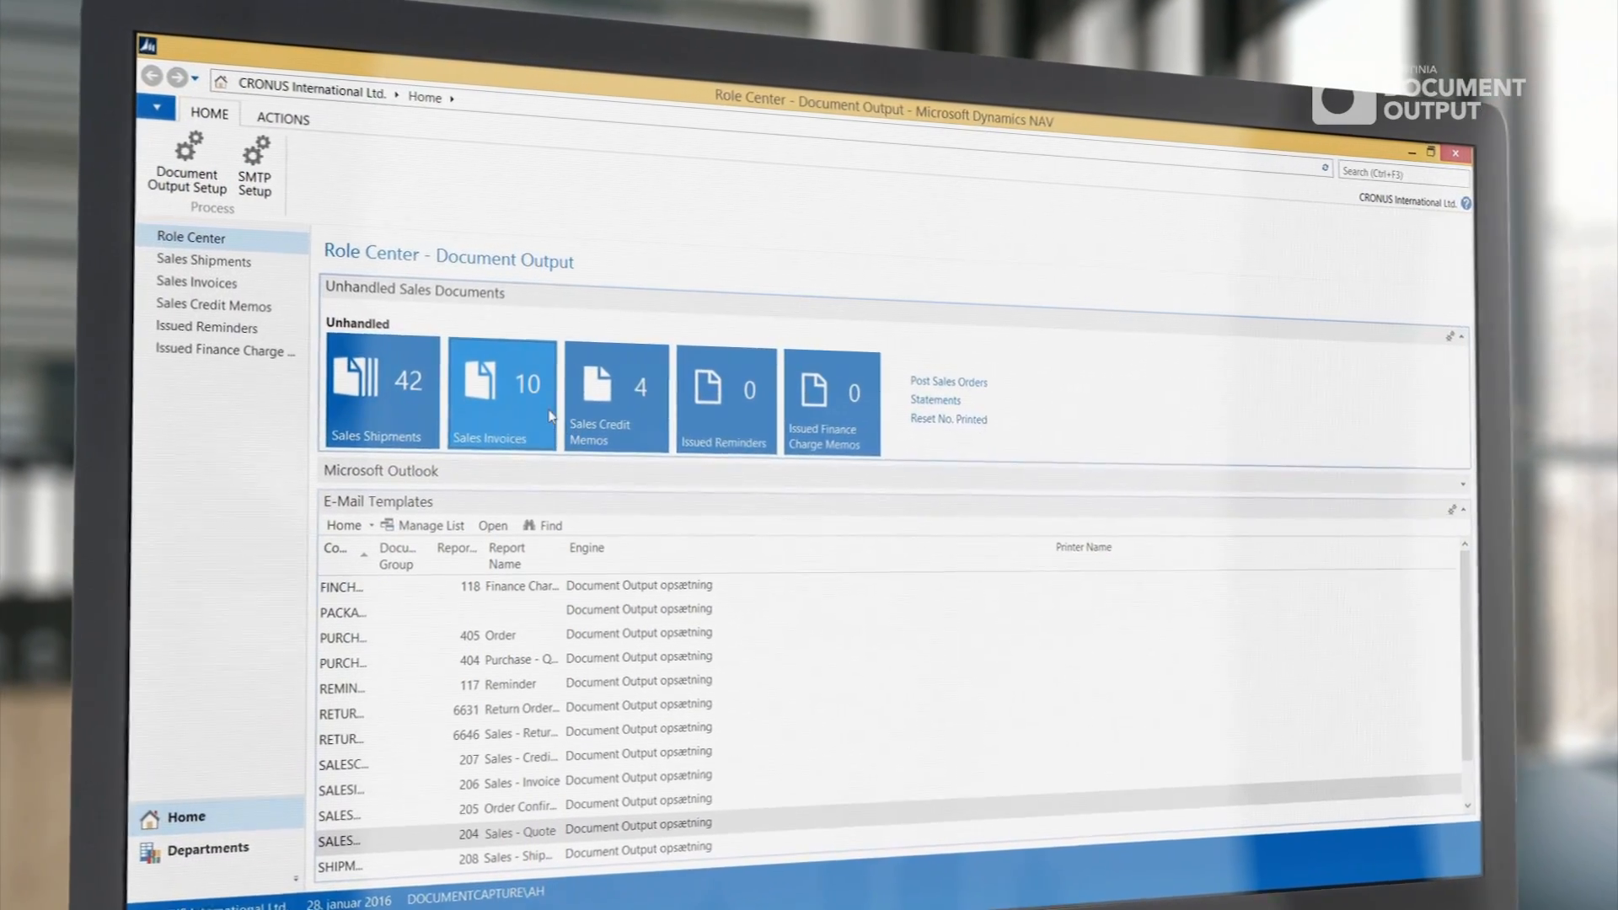
# Open Sales Quote 1001 for John Haddock Insurance Co. from the unhandled sales documents
pyautogui.click(501, 387)
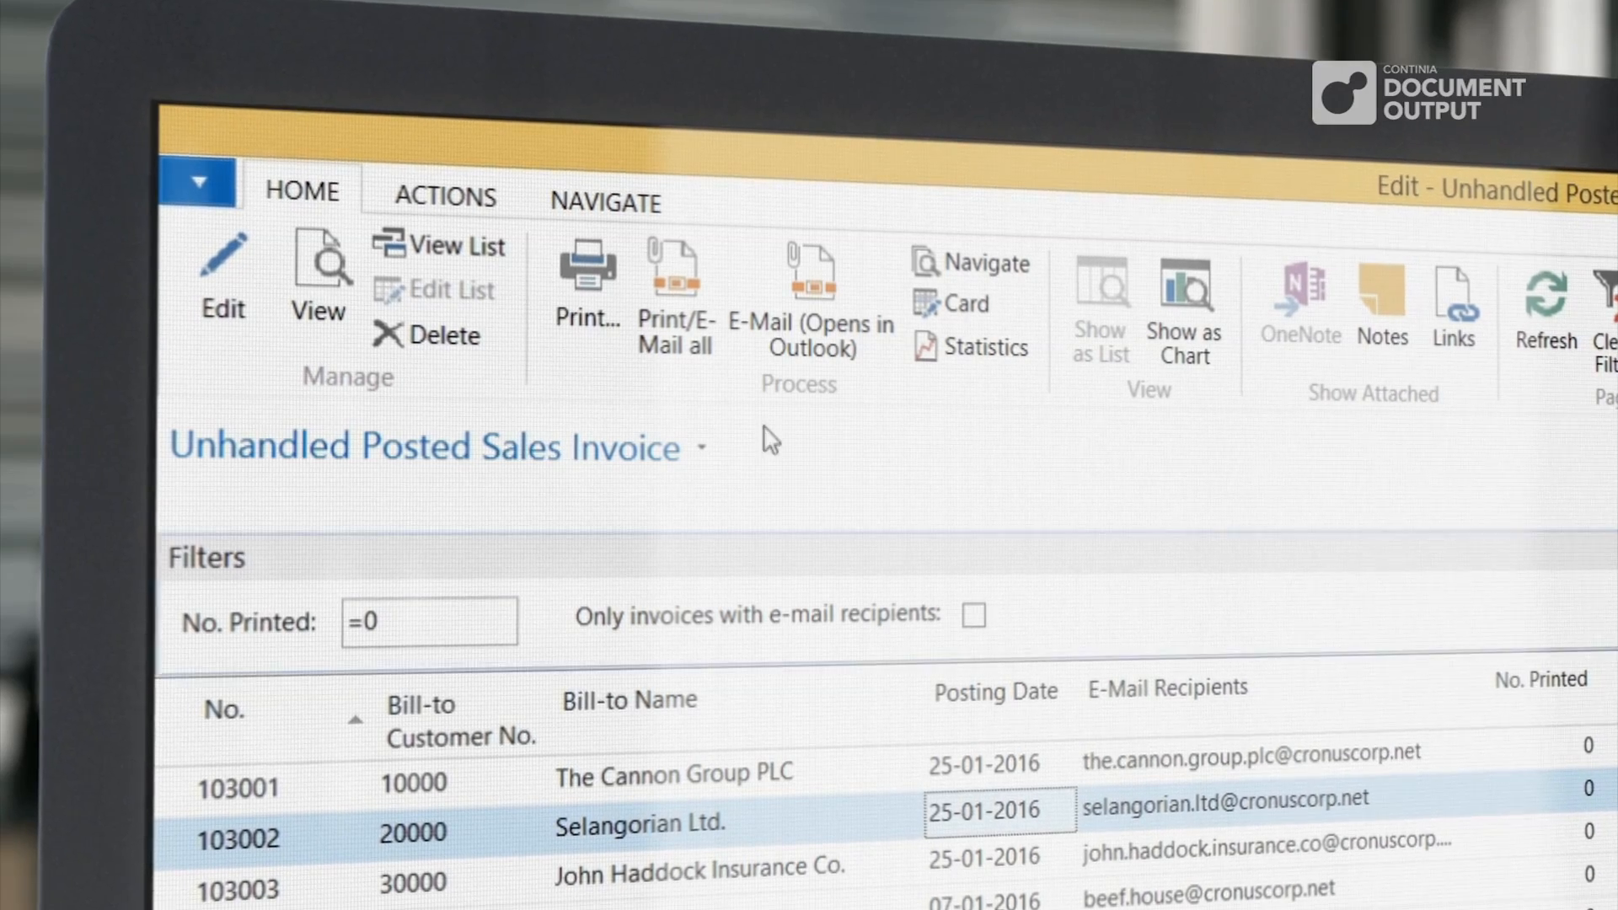
pyautogui.click(674, 283)
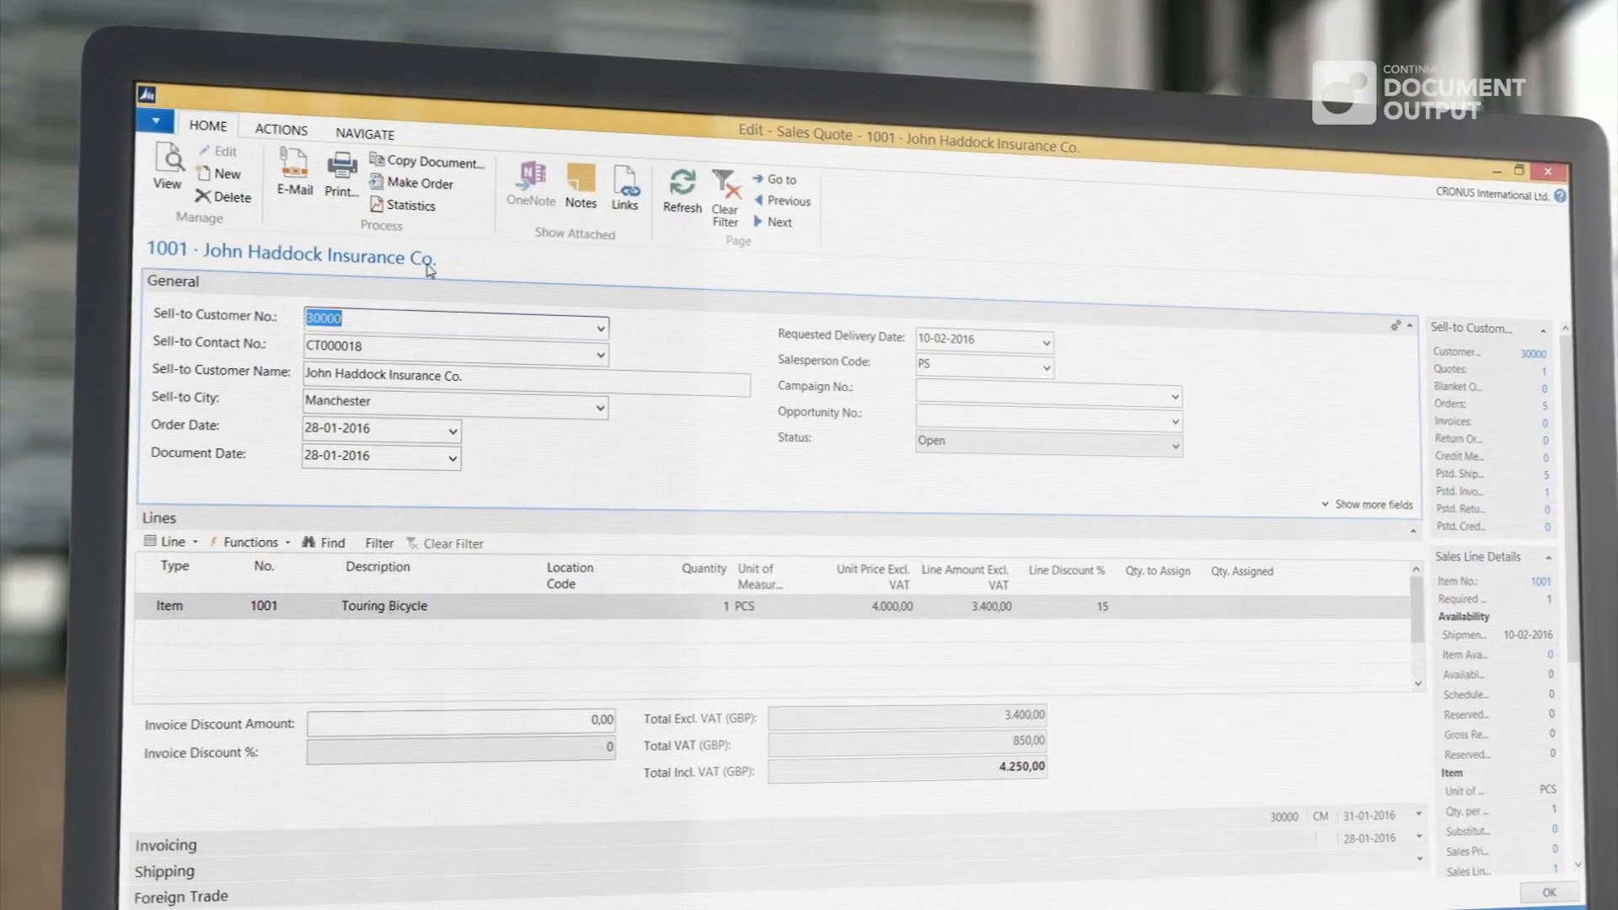
# E-mail quote 1001 so Outlook drafts a message with Quote 1001.pdf attached
pyautogui.click(293, 175)
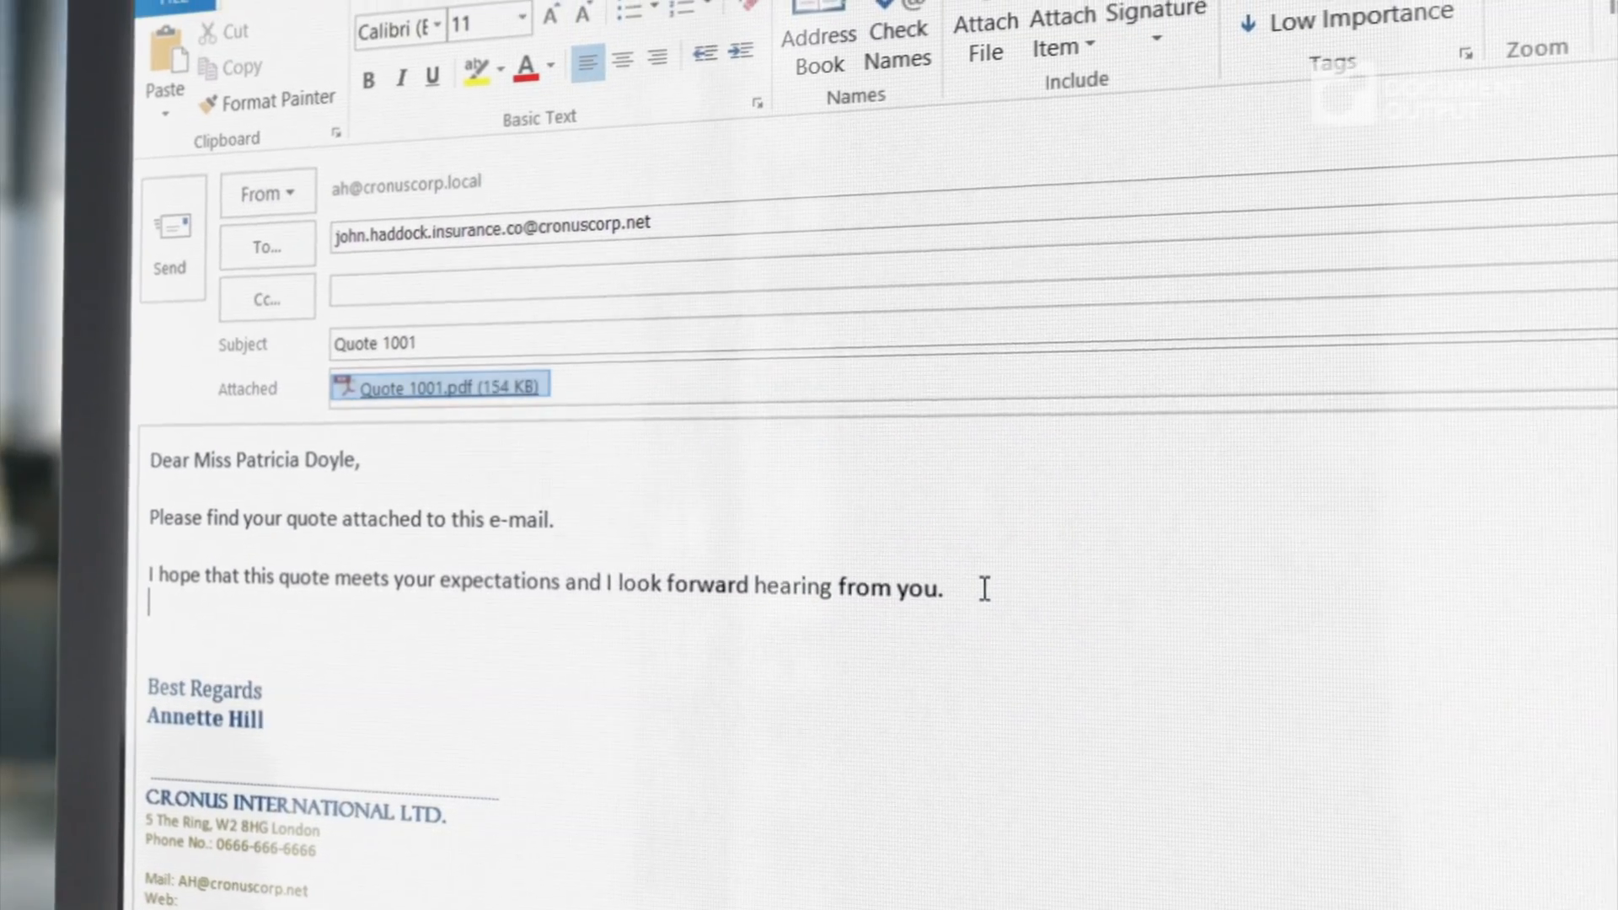
# Close the e-mail with 'I wish you a very nice day.' and attach Sales and Delivery Terms
pyautogui.write('I wish you a very nice day.')
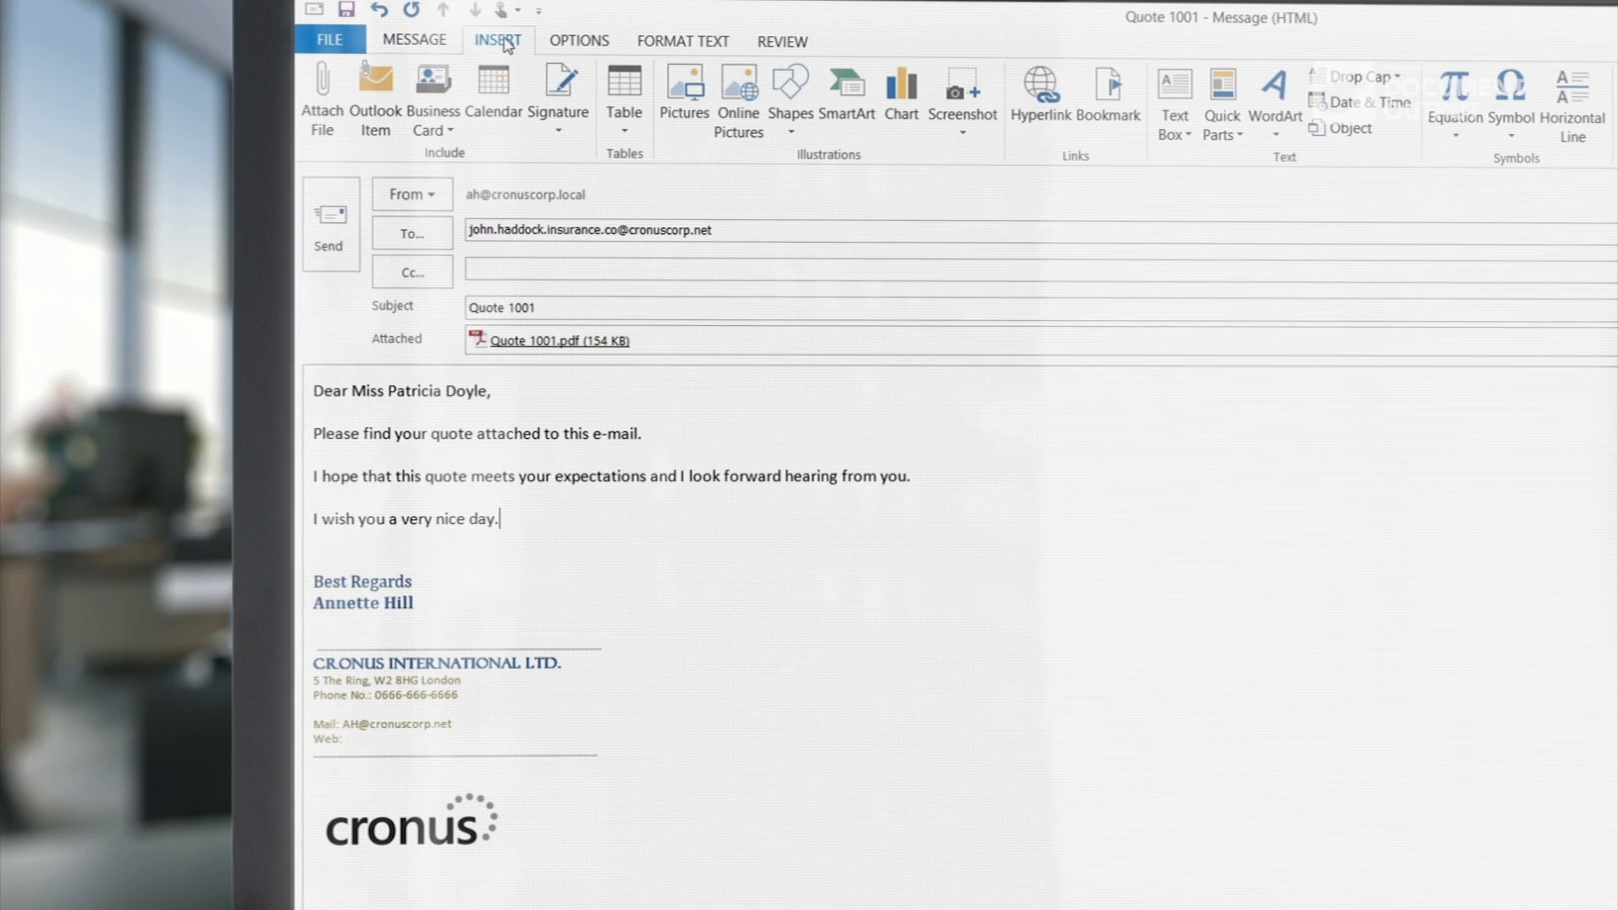
pyautogui.click(320, 92)
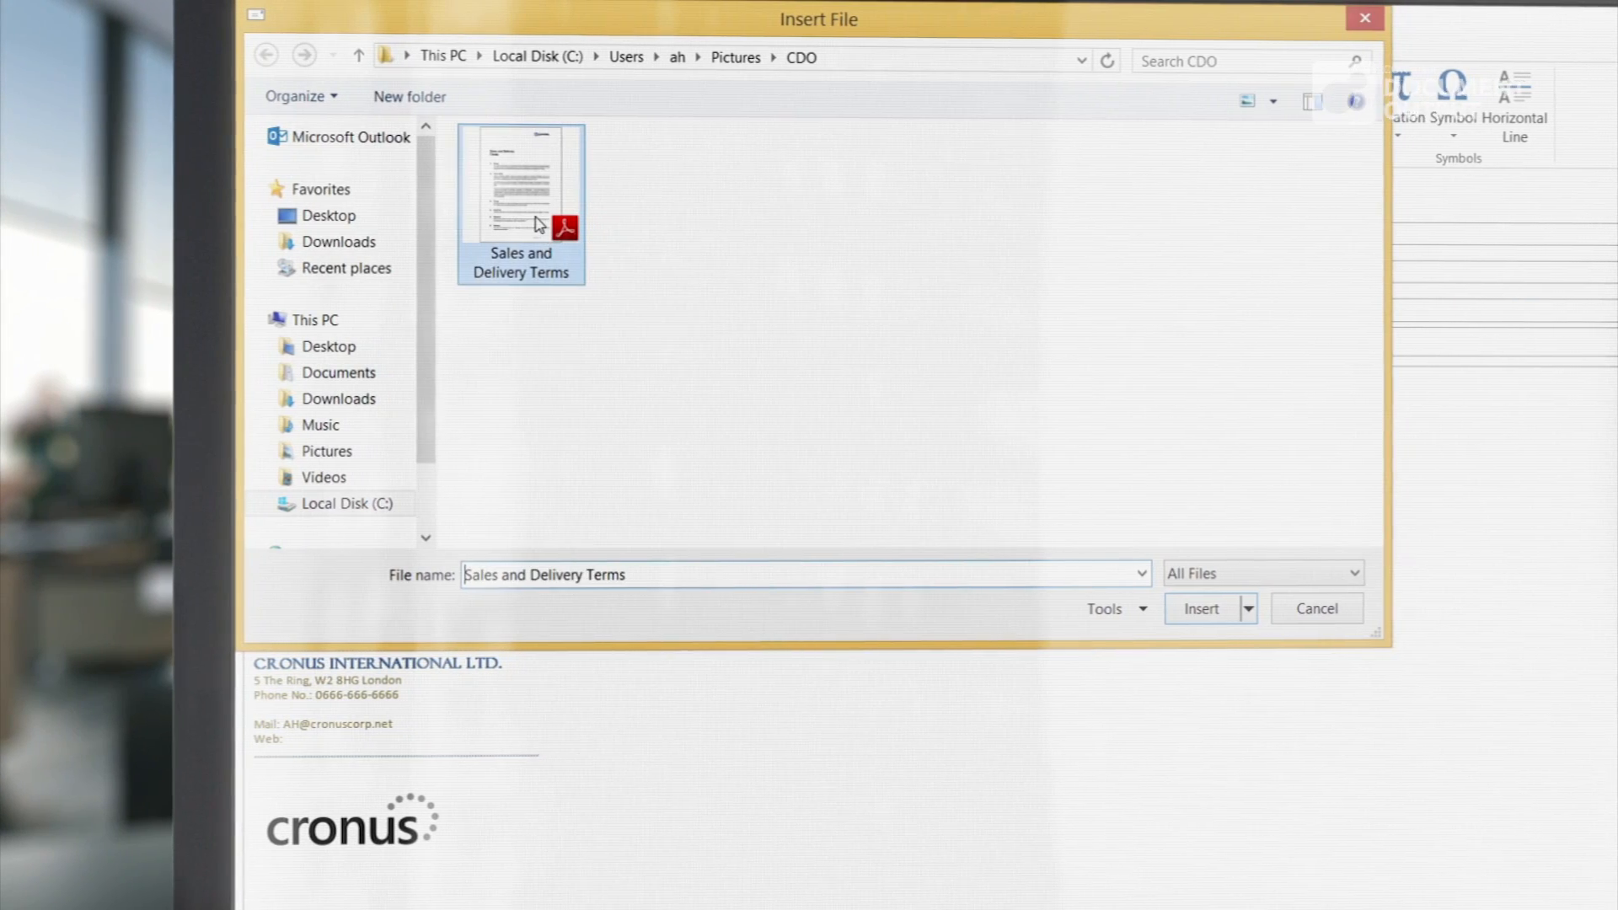
pyautogui.click(1200, 609)
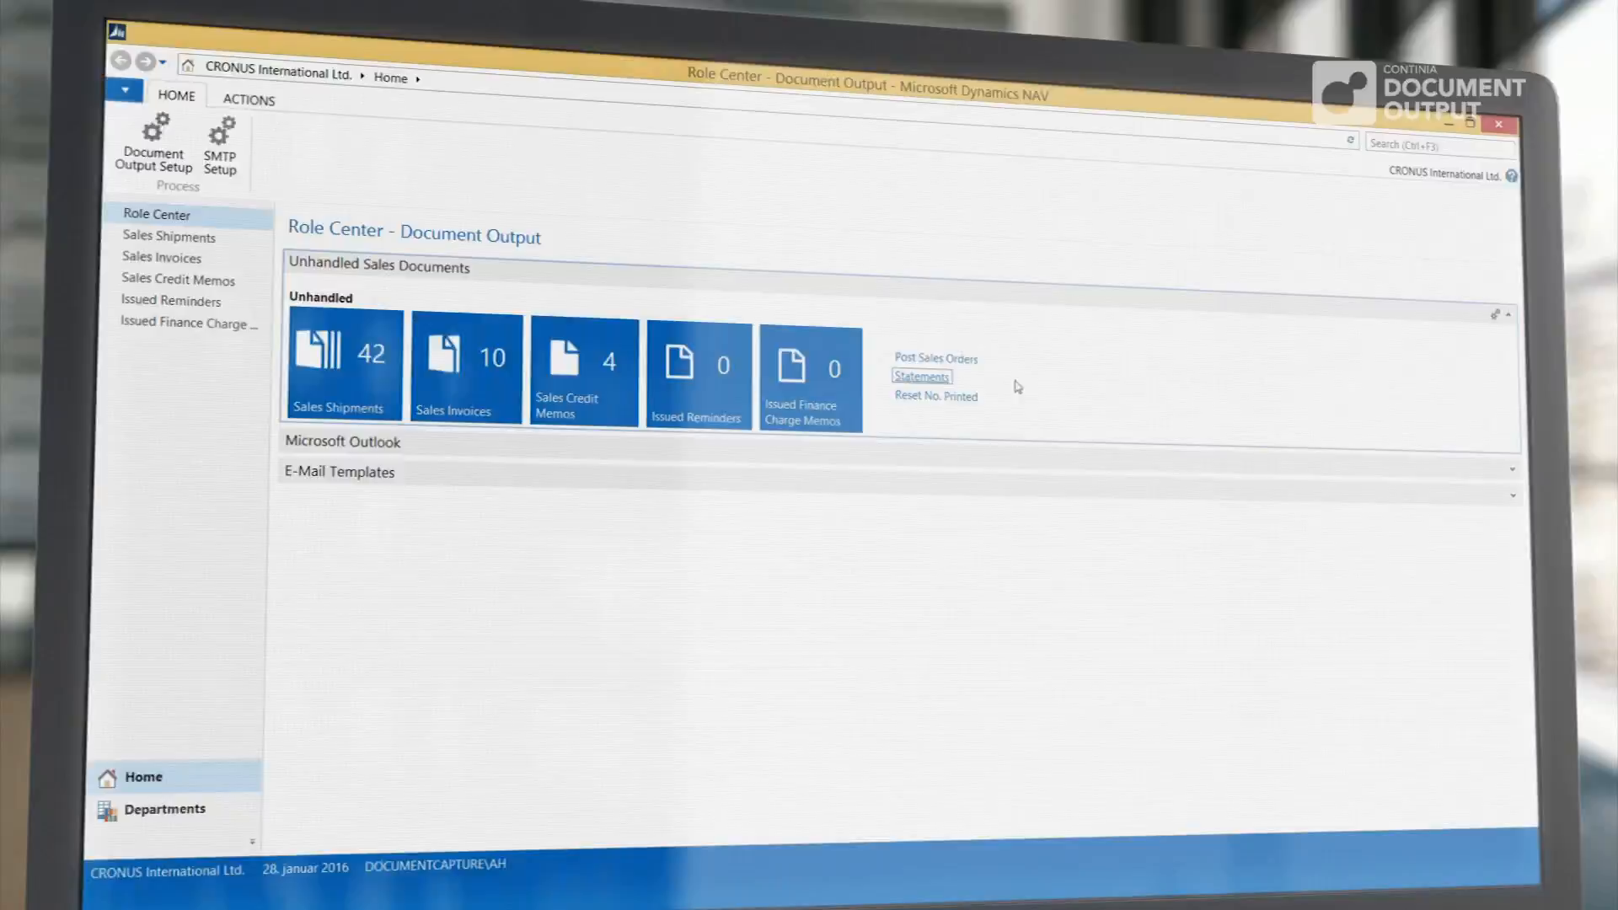
# Print/e-mail all customer statements filtered to 01-01-16..31-01-16
pyautogui.click(921, 376)
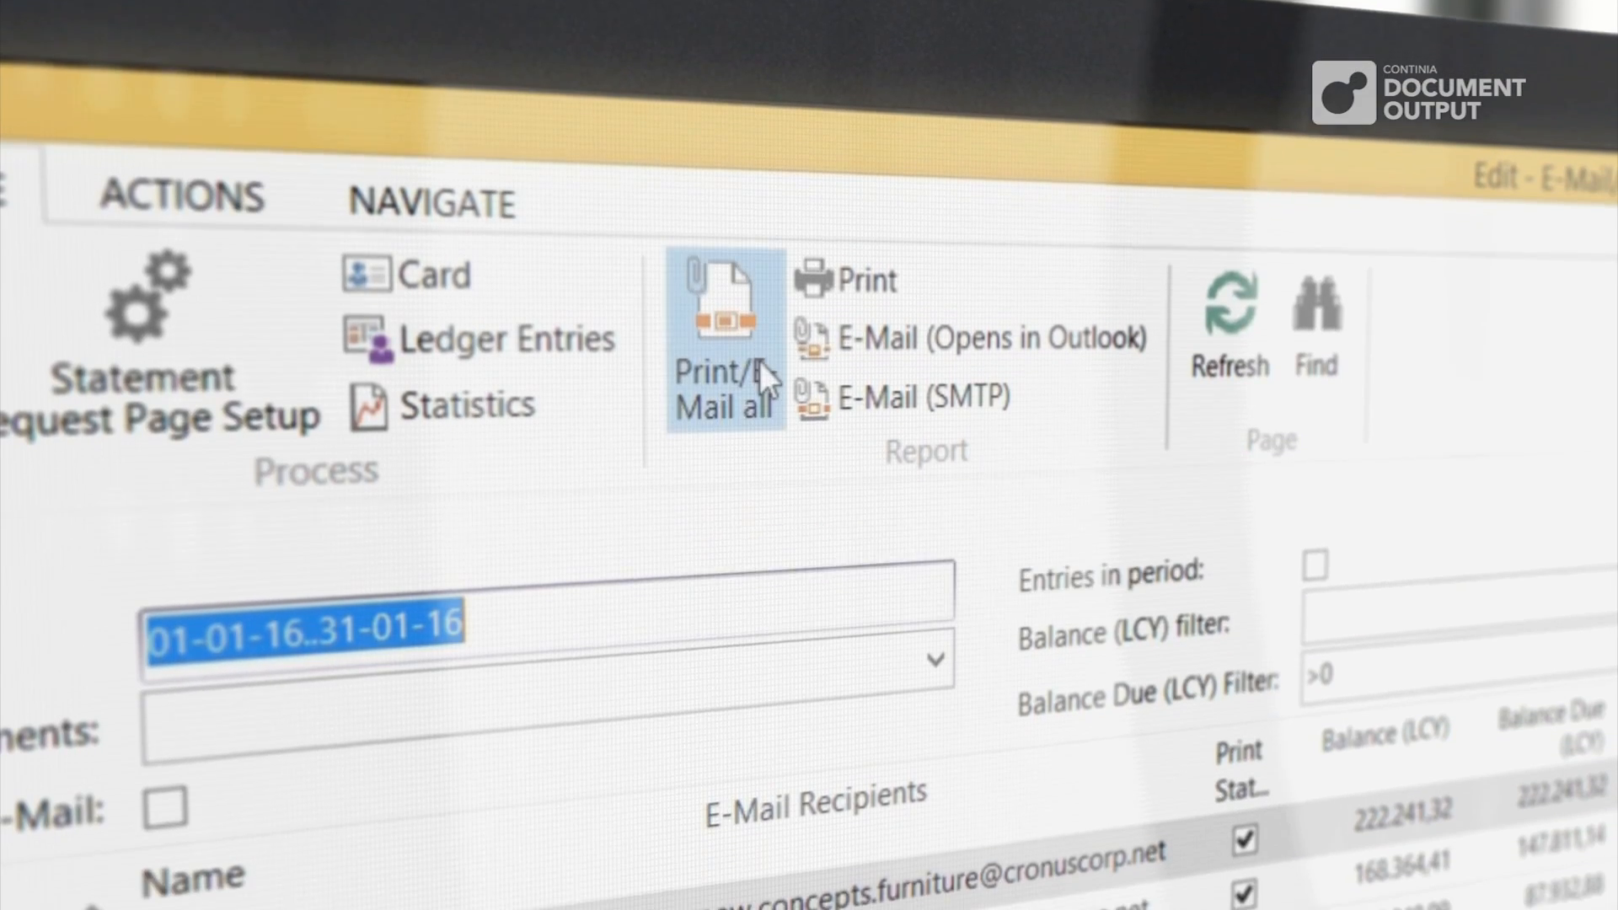
pyautogui.click(723, 350)
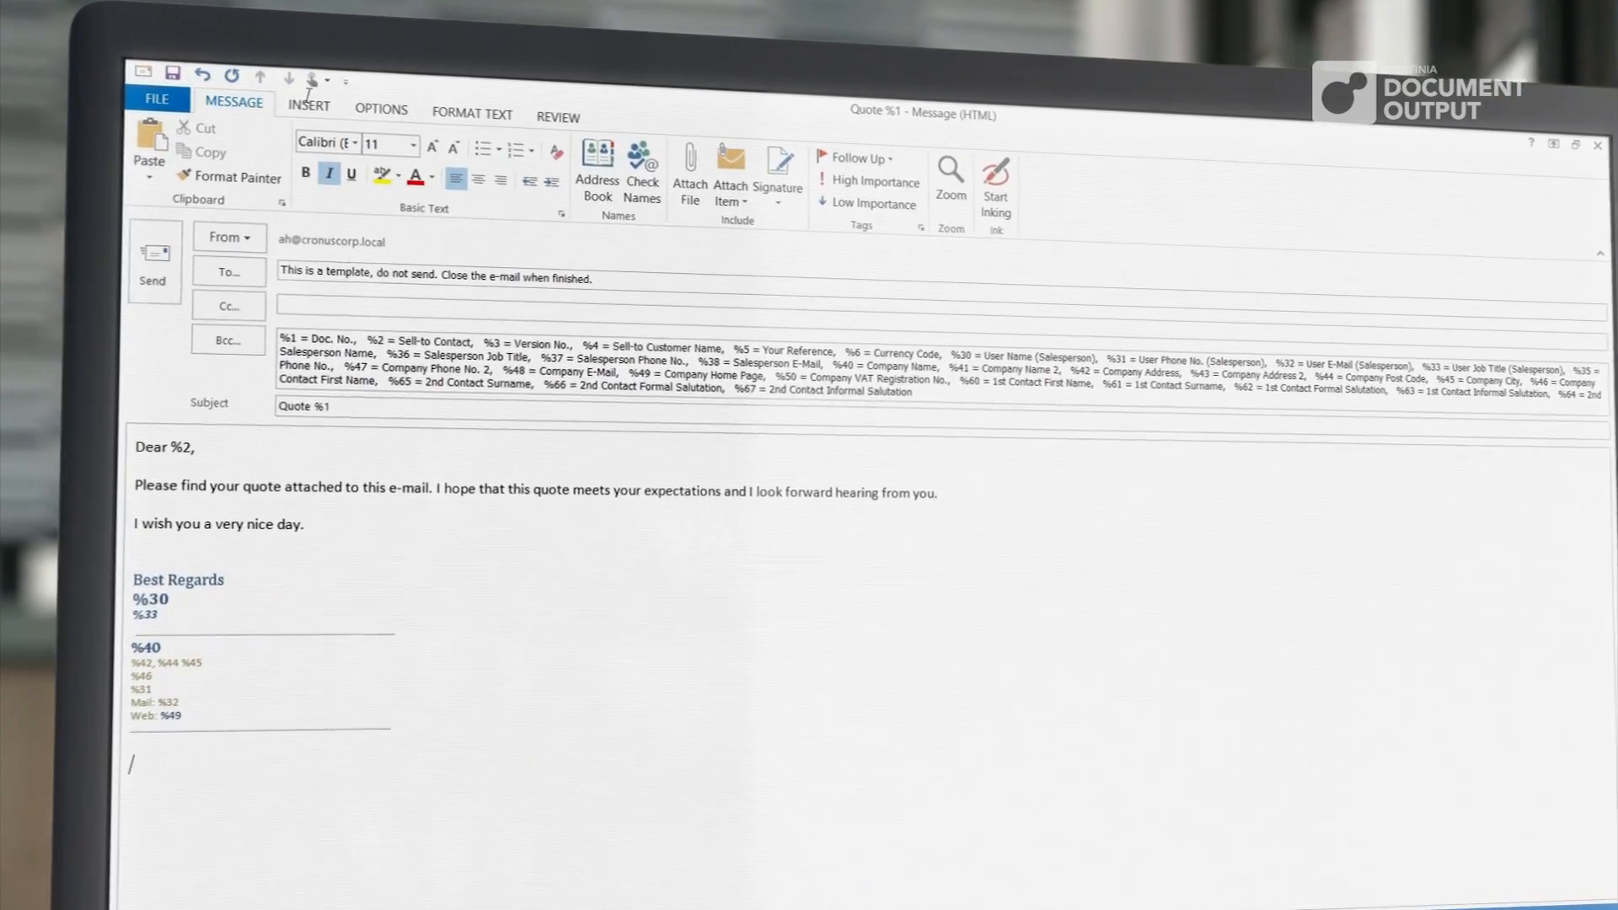
# Insert the Continia Logo and banner pictures, then attach the Sales and Delivery Terms PDF
pyautogui.click(307, 110)
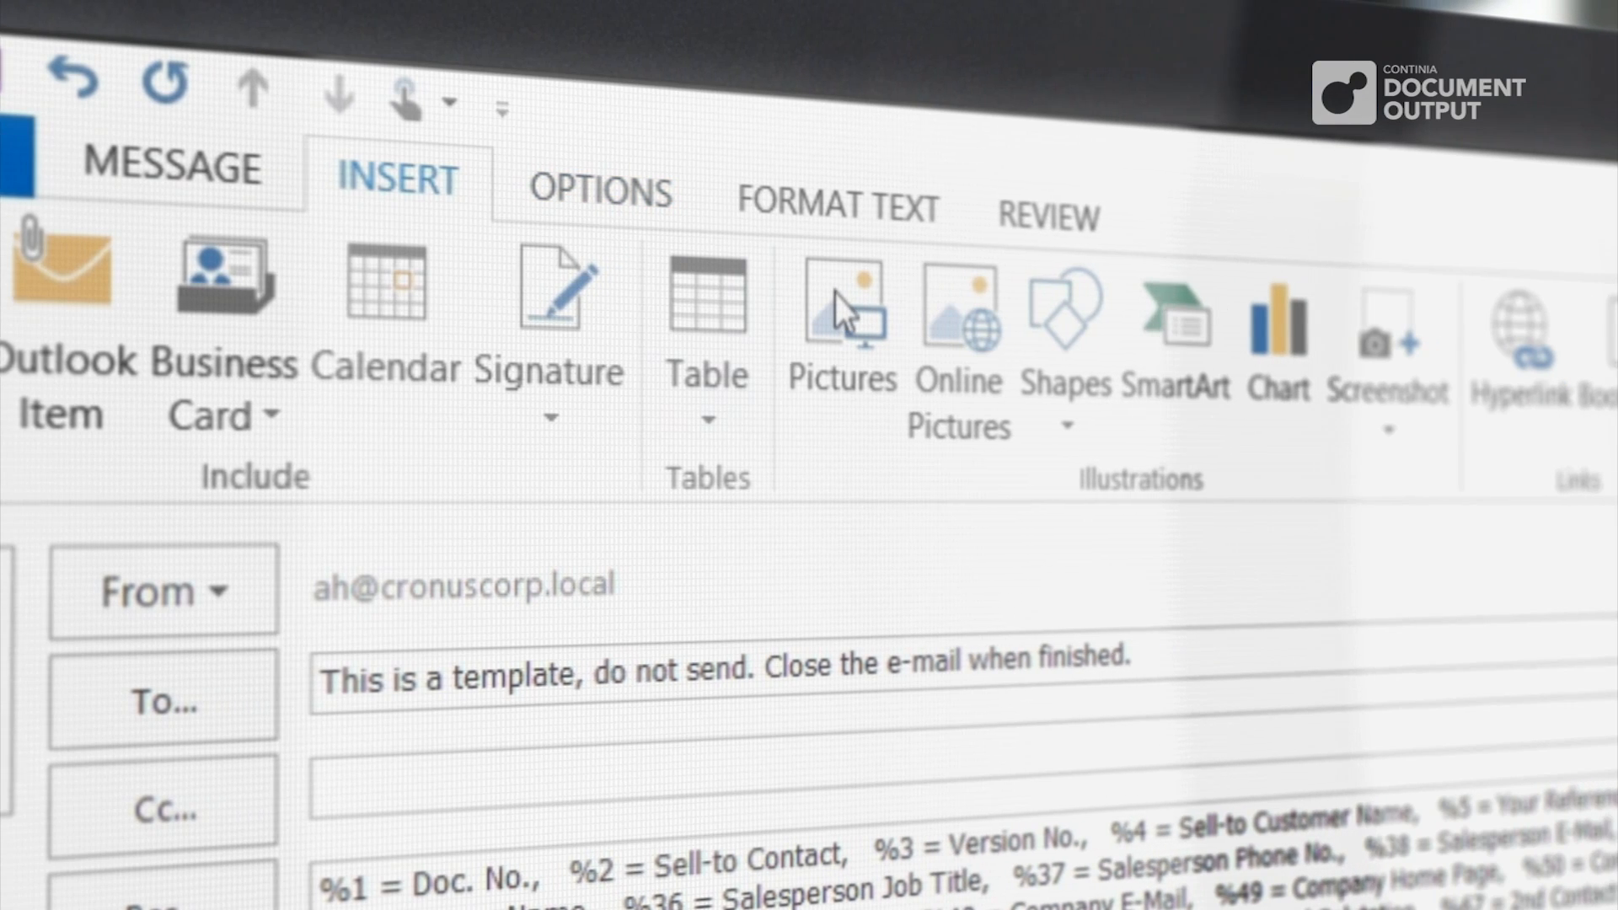
pyautogui.click(838, 310)
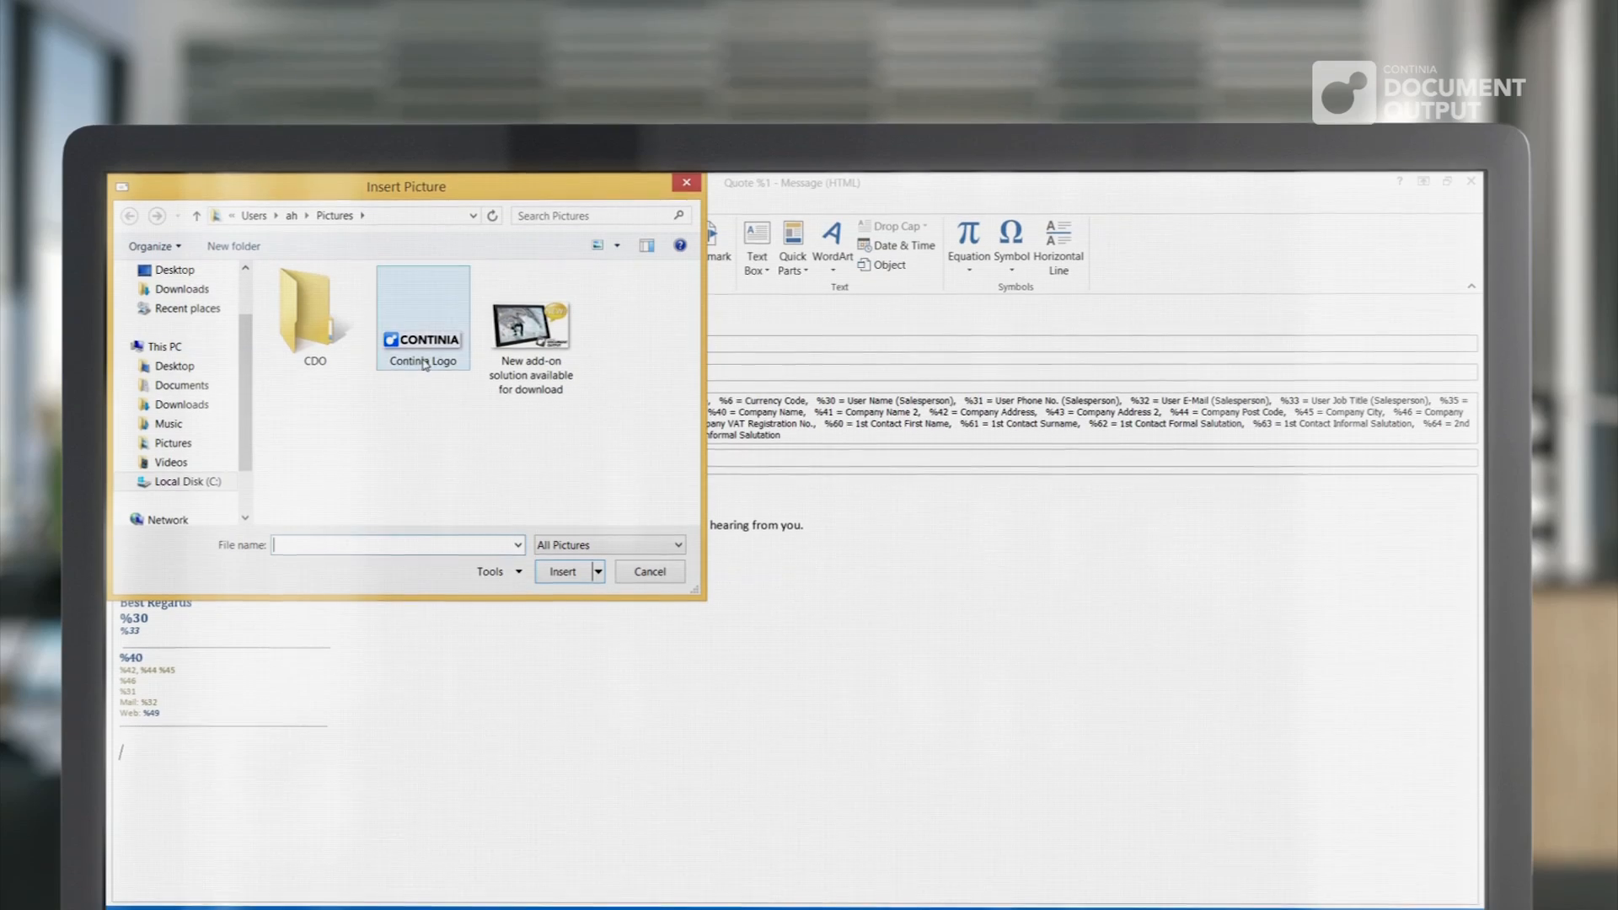
pyautogui.click(563, 571)
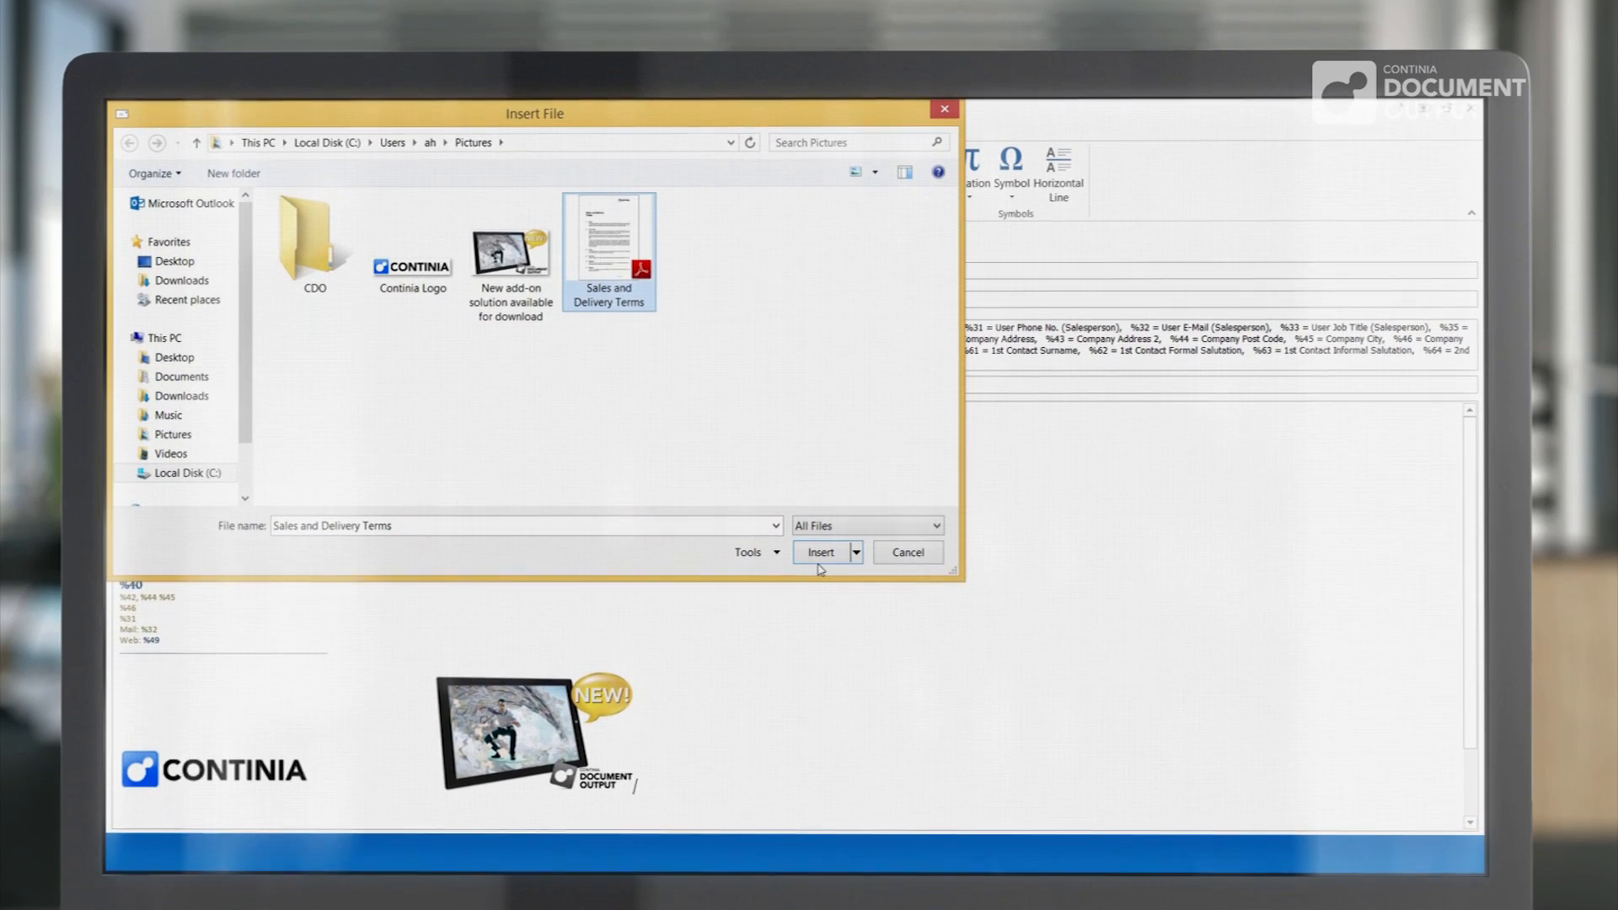
pyautogui.click(820, 553)
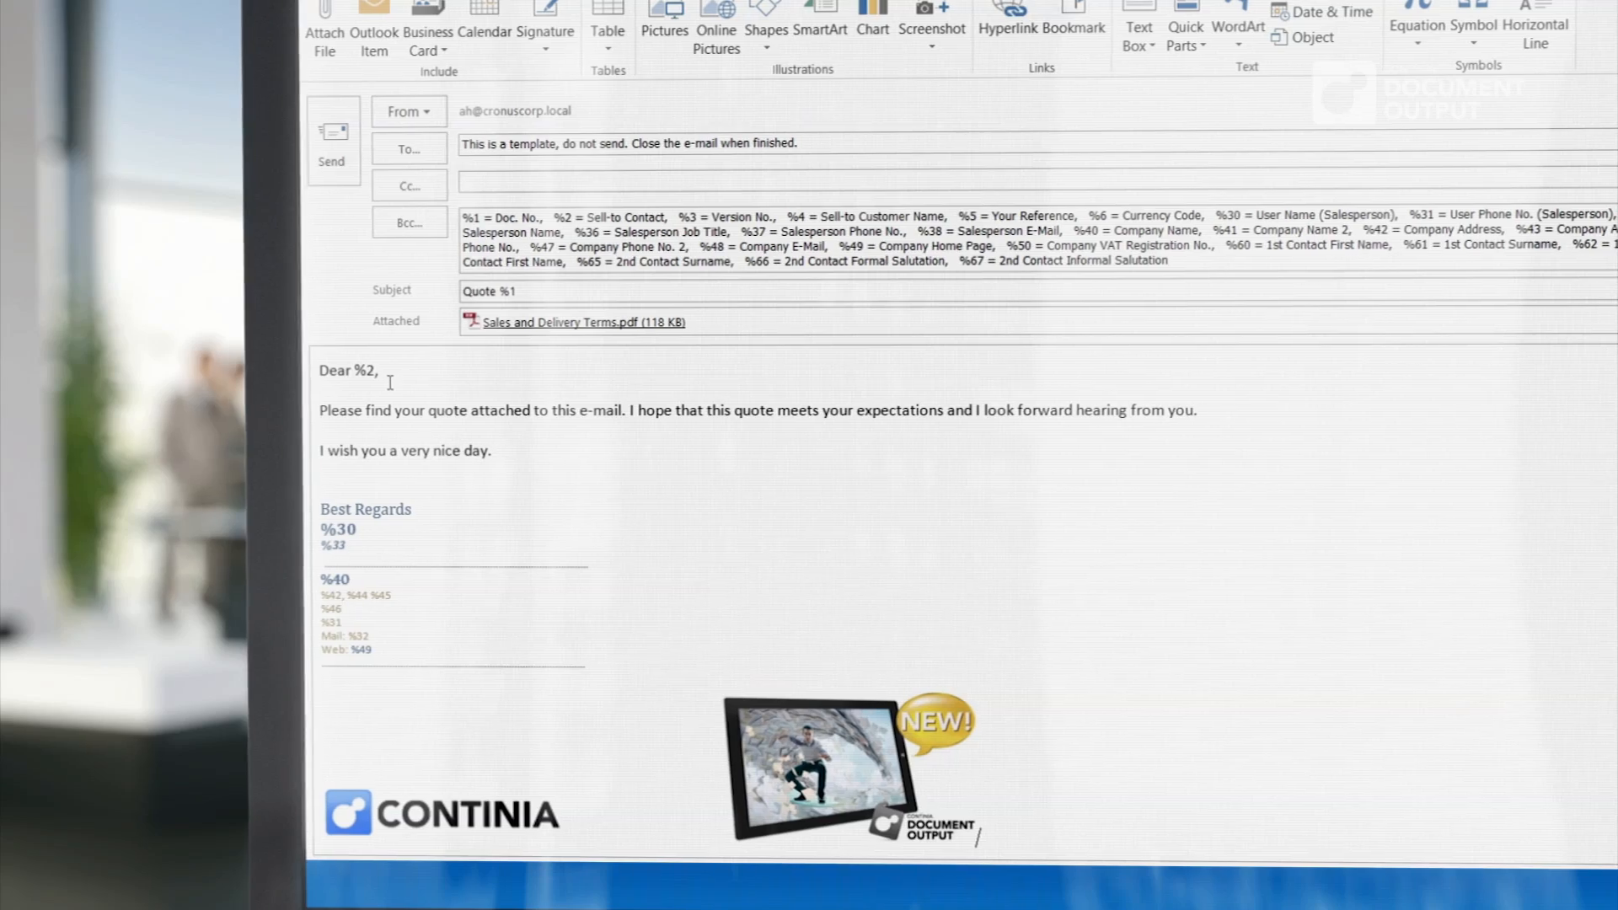